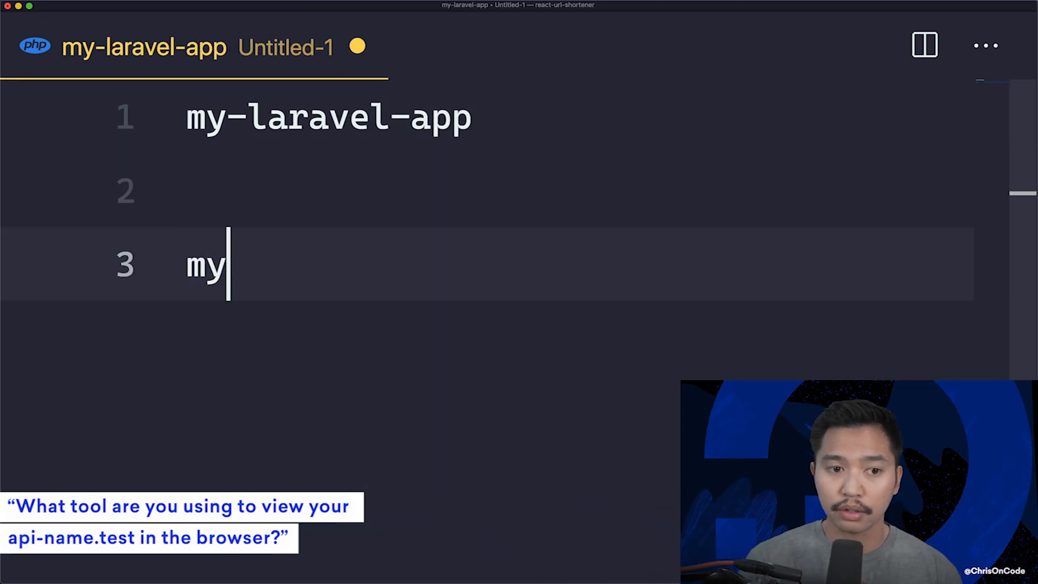
Add my-laravel-app.test on the line below my-laravel-app in the scratch file.
{"action": "type", "text": "-laravel"}
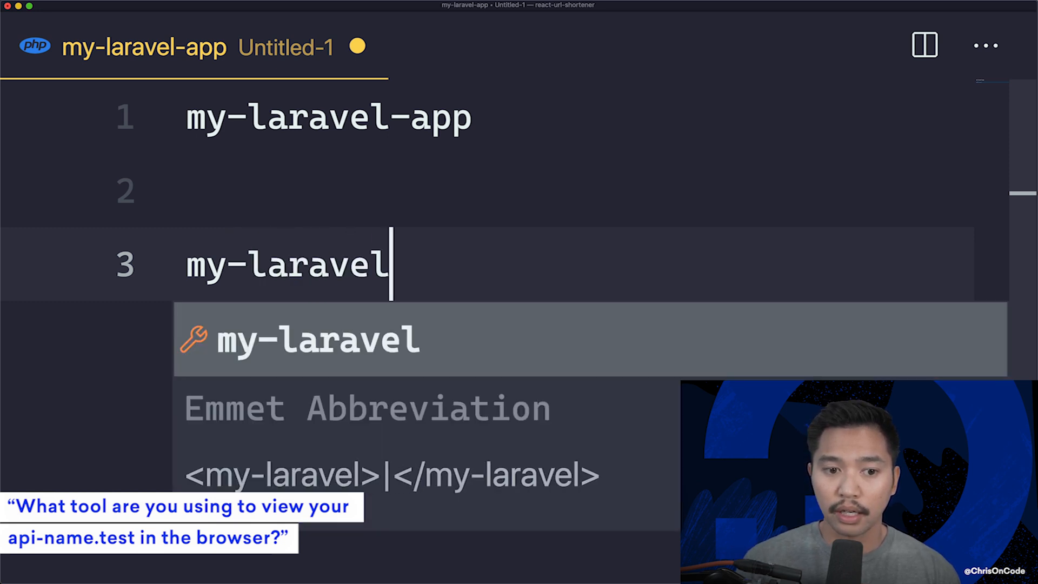
{"action": "type", "text": "-app.test"}
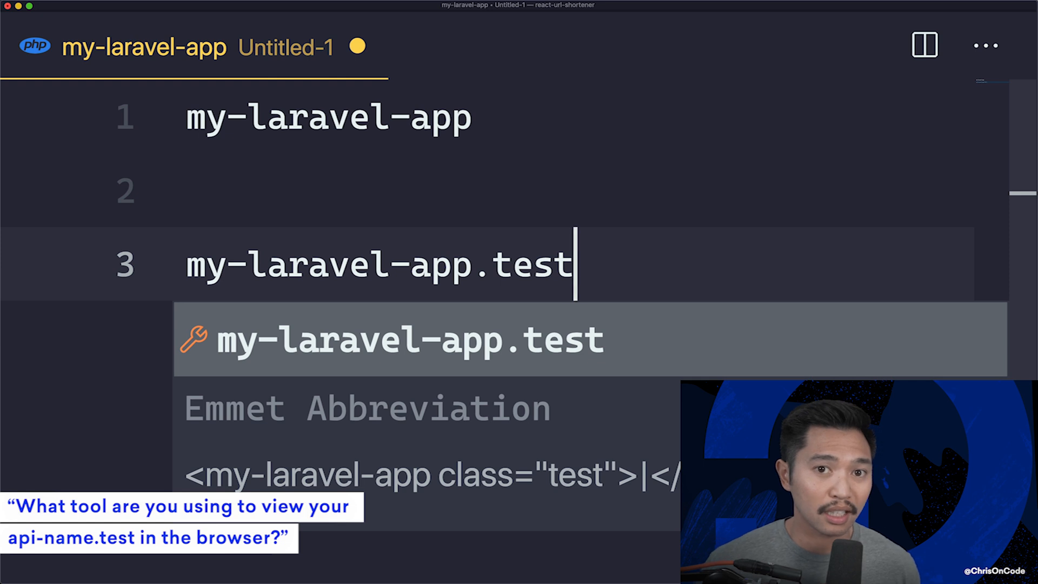
{"action": "key", "text": "Tab"}
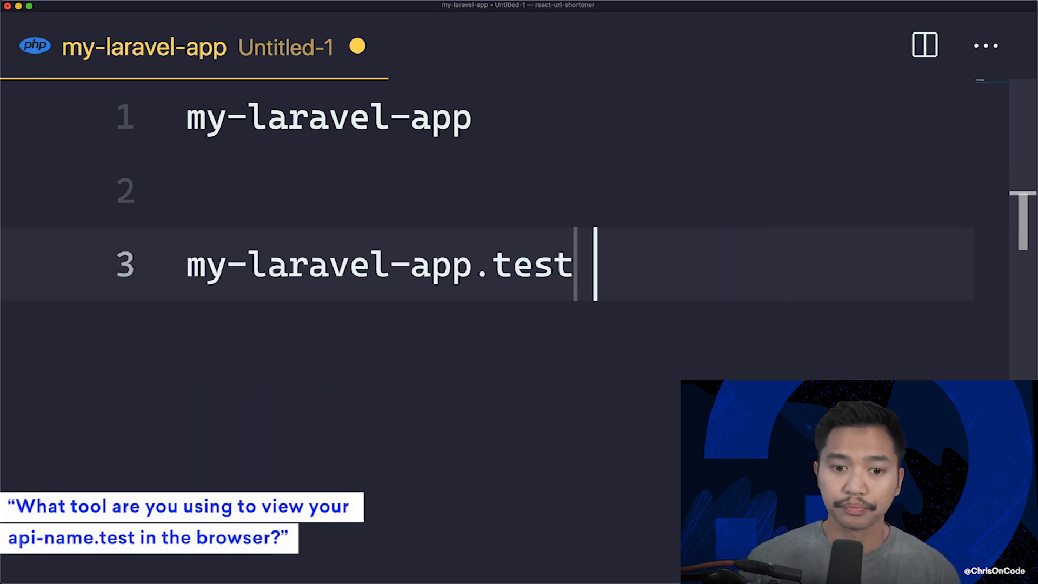
{"action": "key", "text": "Enter"}
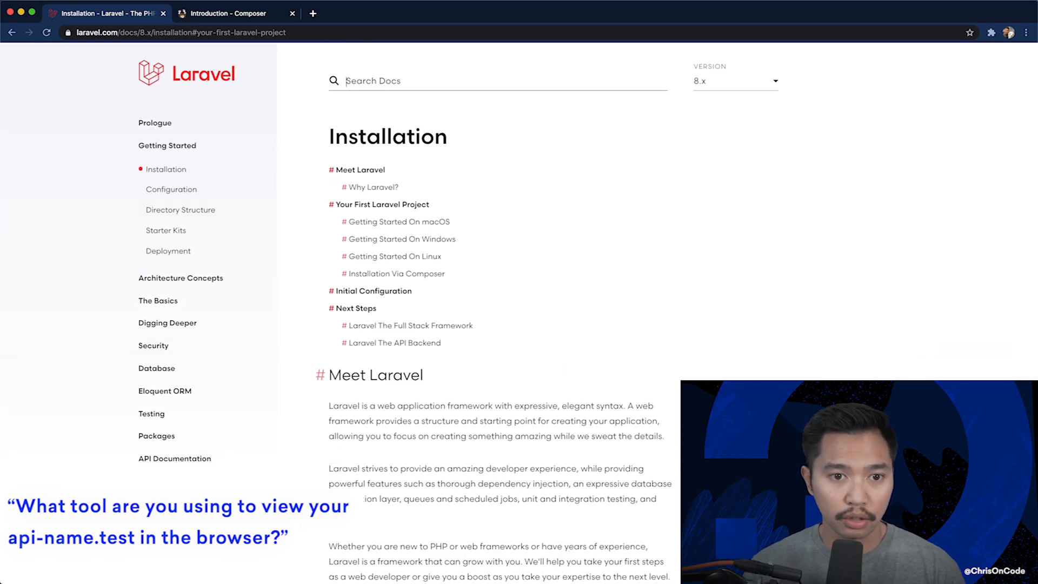
Search the docs for 'valet' and read the Valet page's Introduction on the .test domain.
{"action": "type", "text": "valet"}
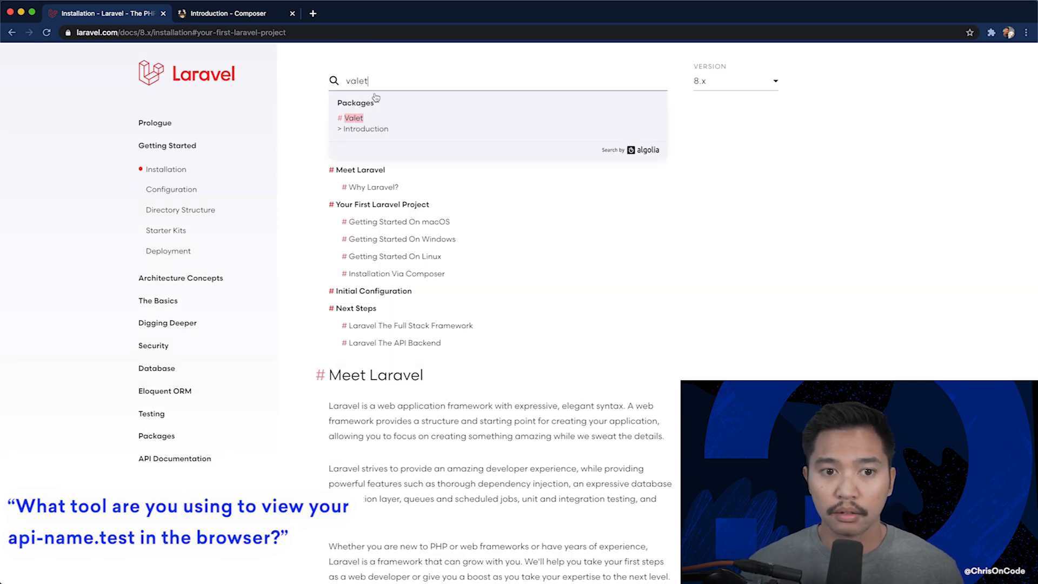
{"action": "left_click", "coordinate": [353, 117]}
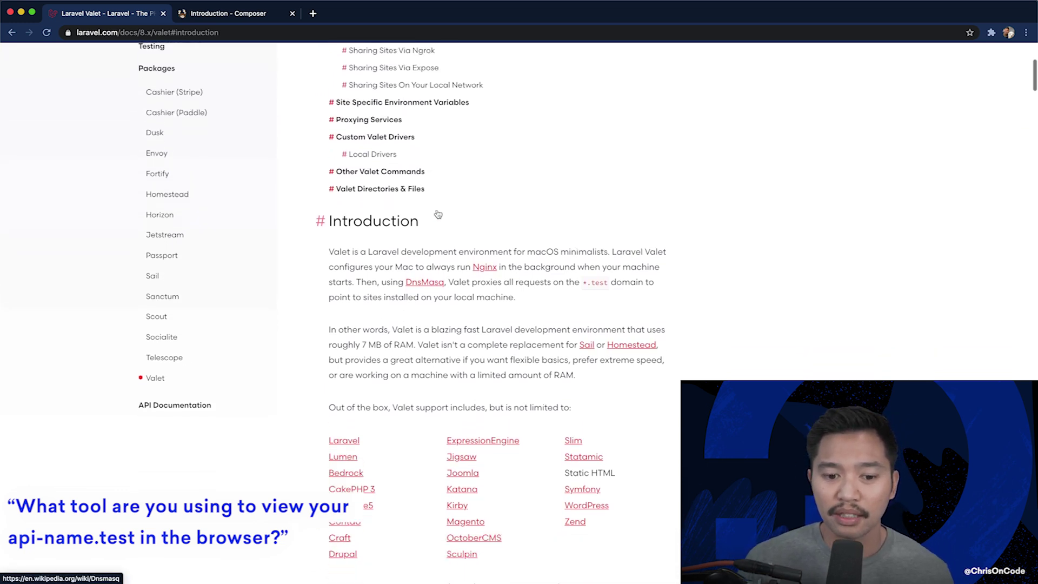
{"action": "scroll", "scroll_direction": "down", "scroll_amount": 3}
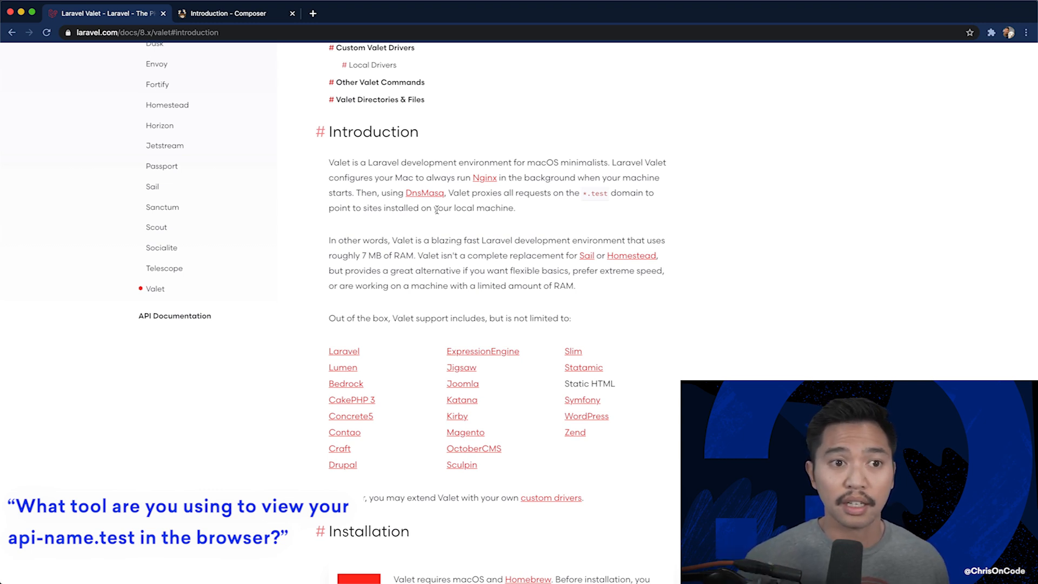
{"action": "mouse_move", "coordinate": [619, 189]}
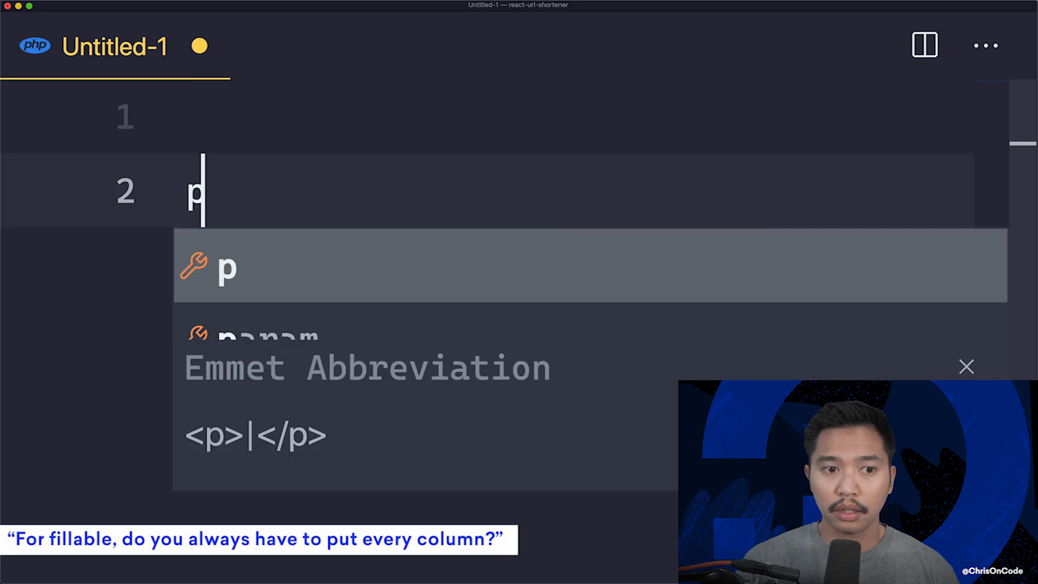
Start a <?php snippet declaring protected $fillable = [ in the scratch file.
{"action": "type", "text": "rote"}
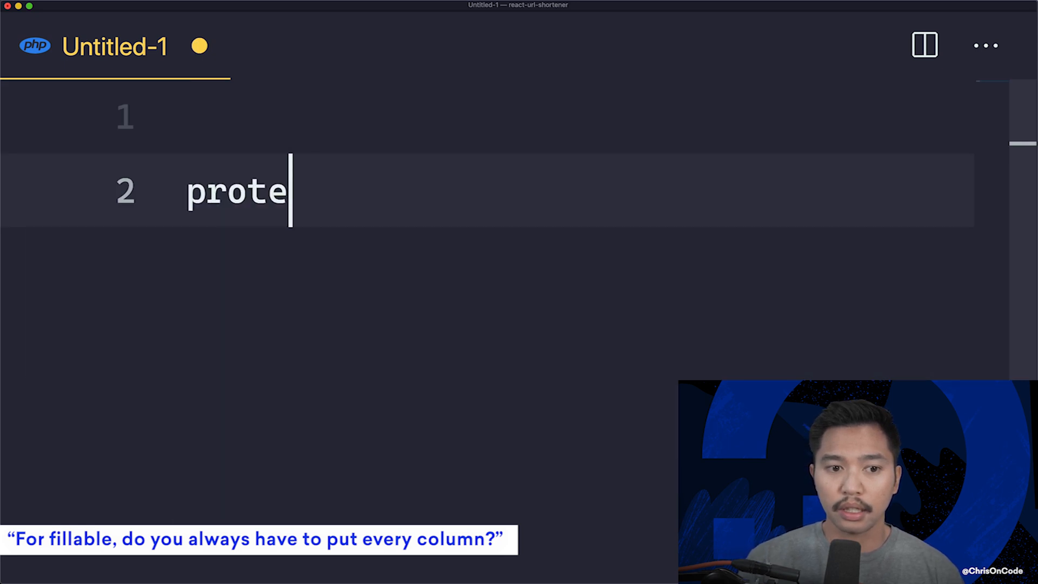
{"action": "type", "text": "cted $fillable ="}
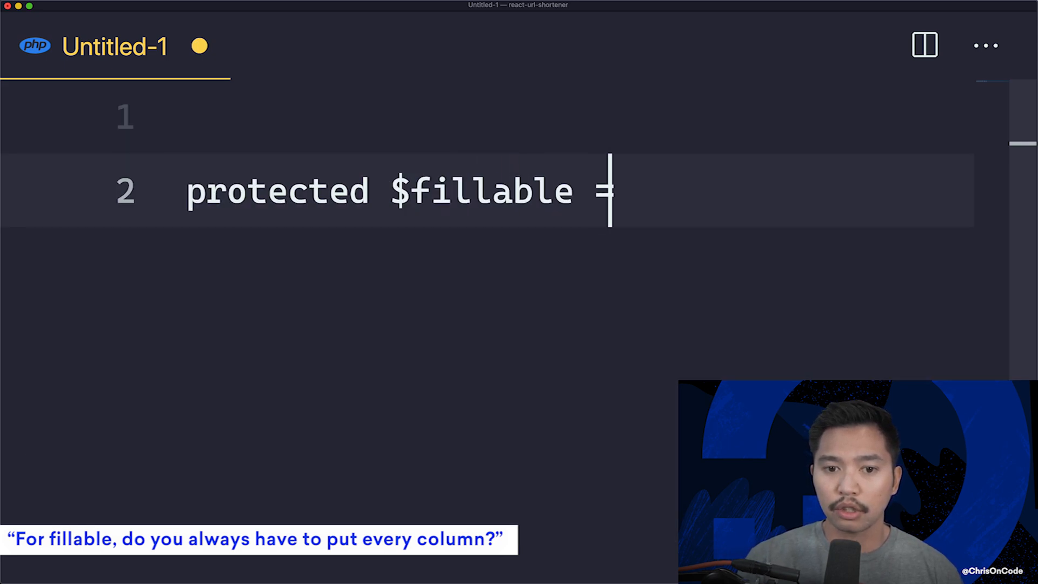
{"action": "type", "text": "["}
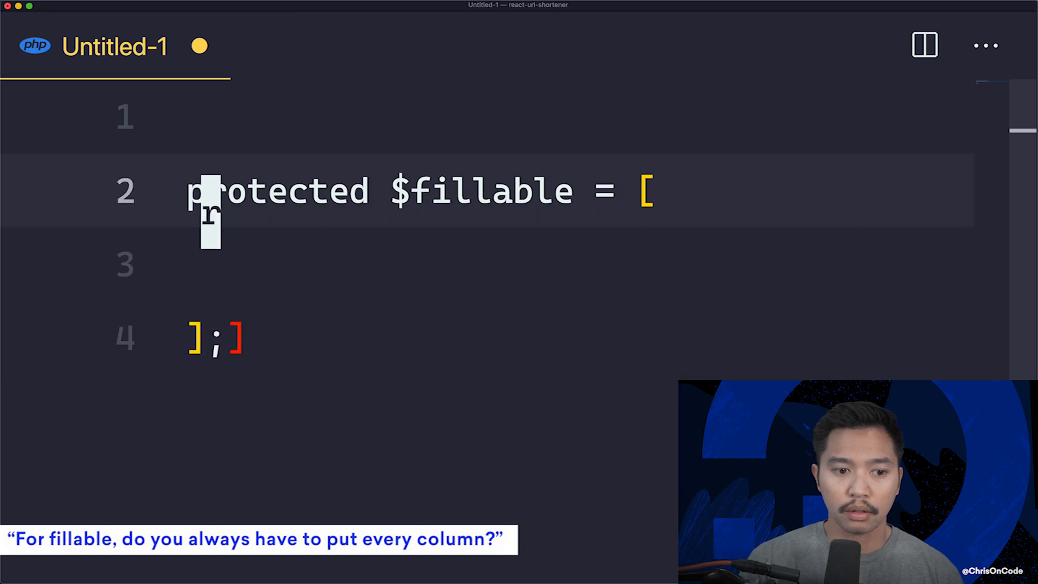
{"action": "type", "text": "<?php"}
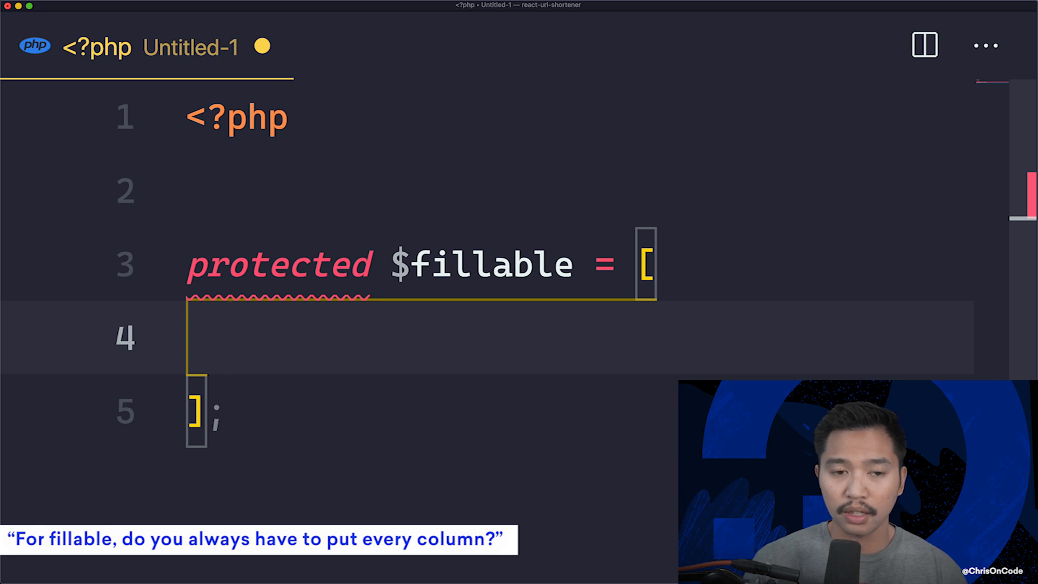
List 'title', slug and content as the $fillable array entries.
{"action": "type", "text": "'title',"}
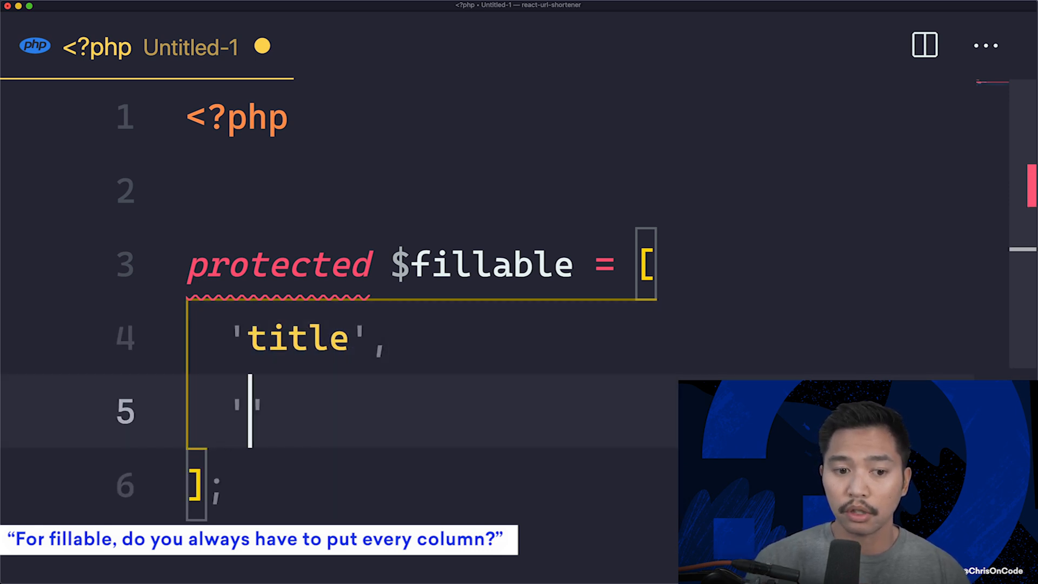
{"action": "type", "text": "slug"}
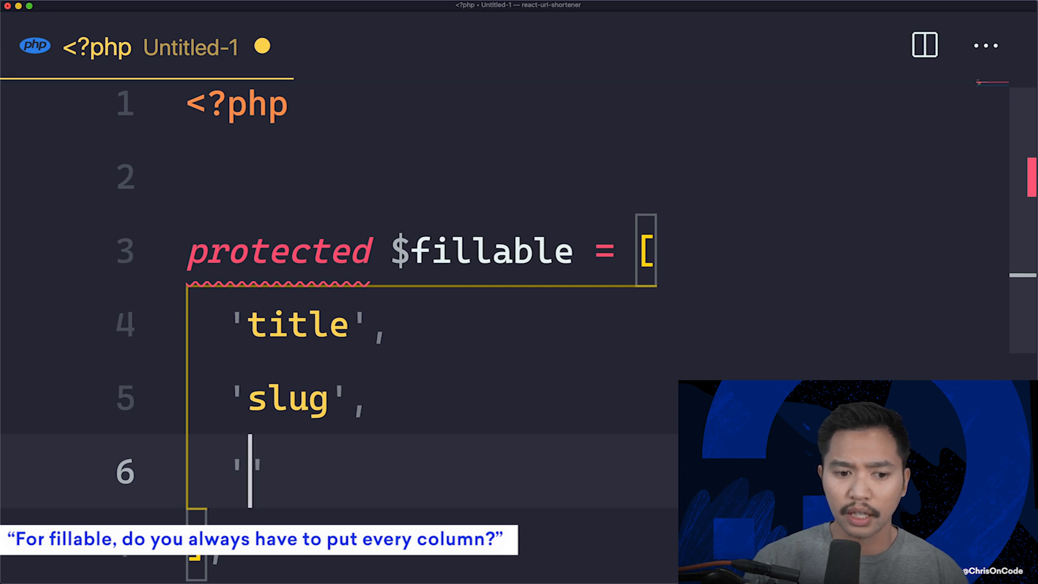
{"action": "type", "text": "content"}
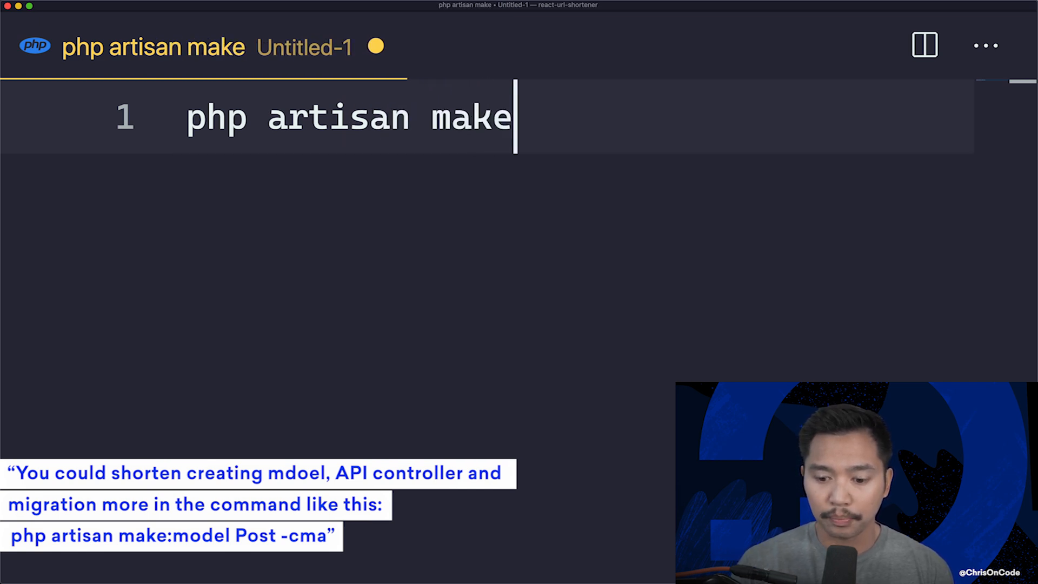
Complete the command as php artisan make:model Post -cma.
{"action": "type", "text": ":model"}
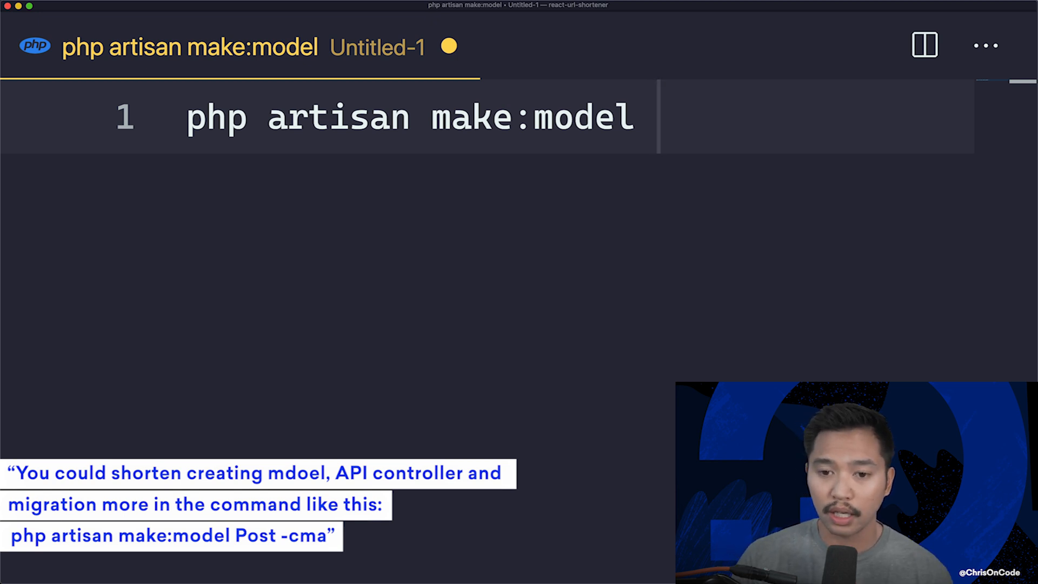
{"action": "type", "text": "Post"}
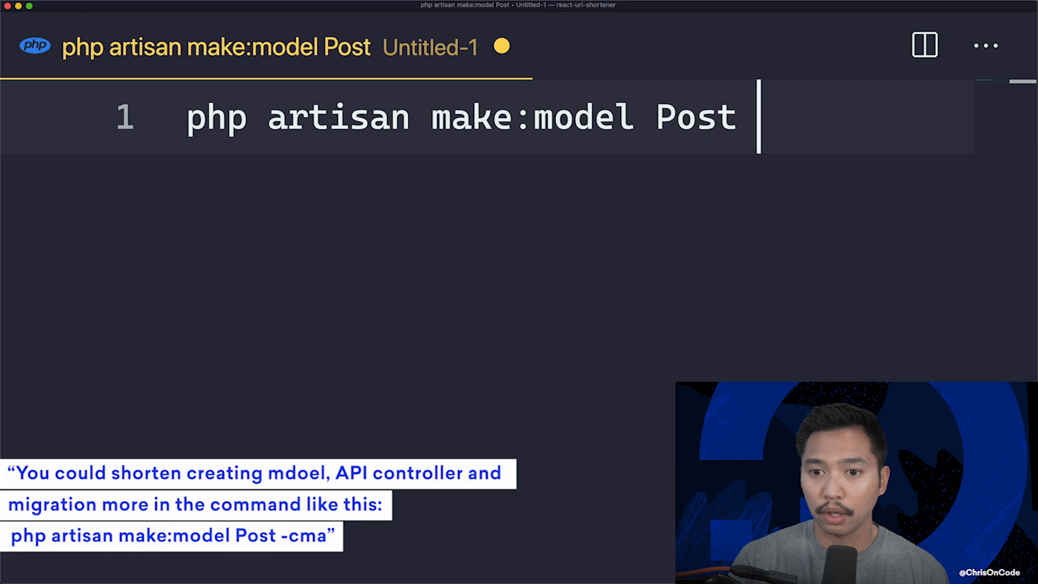
{"action": "type", "text": "-cm"}
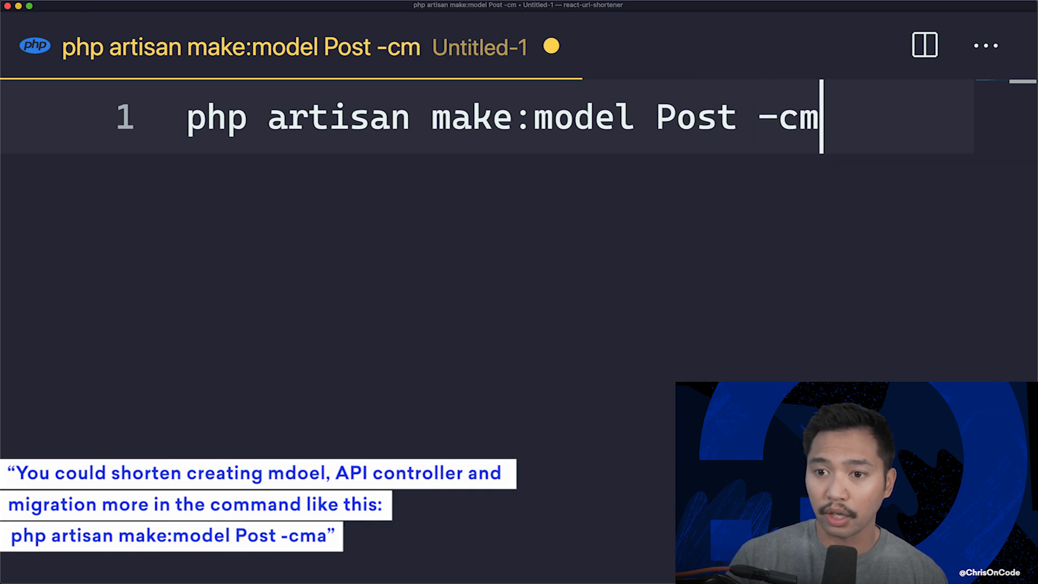
{"action": "type", "text": "a"}
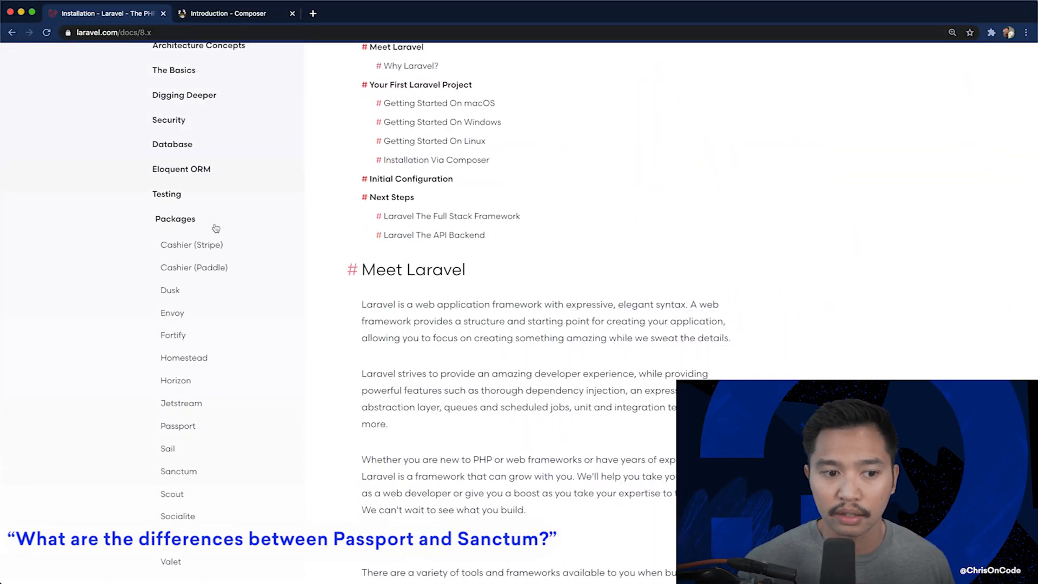
Glance through the Laravel Passport and Fortify docs tabs.
{"action": "scroll", "scroll_direction": "down", "scroll_amount": 3}
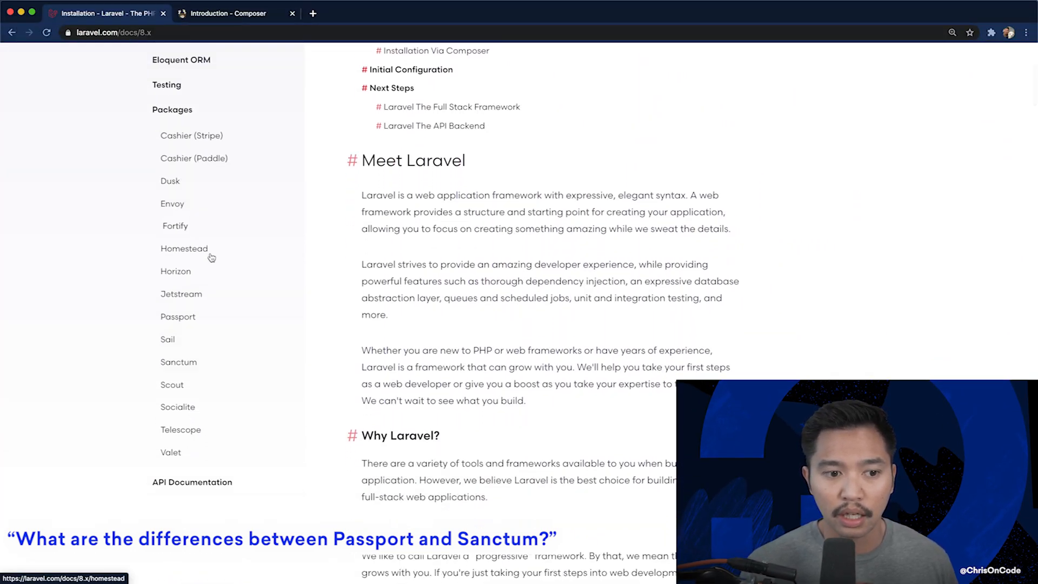
{"action": "mouse_move", "coordinate": [182, 322]}
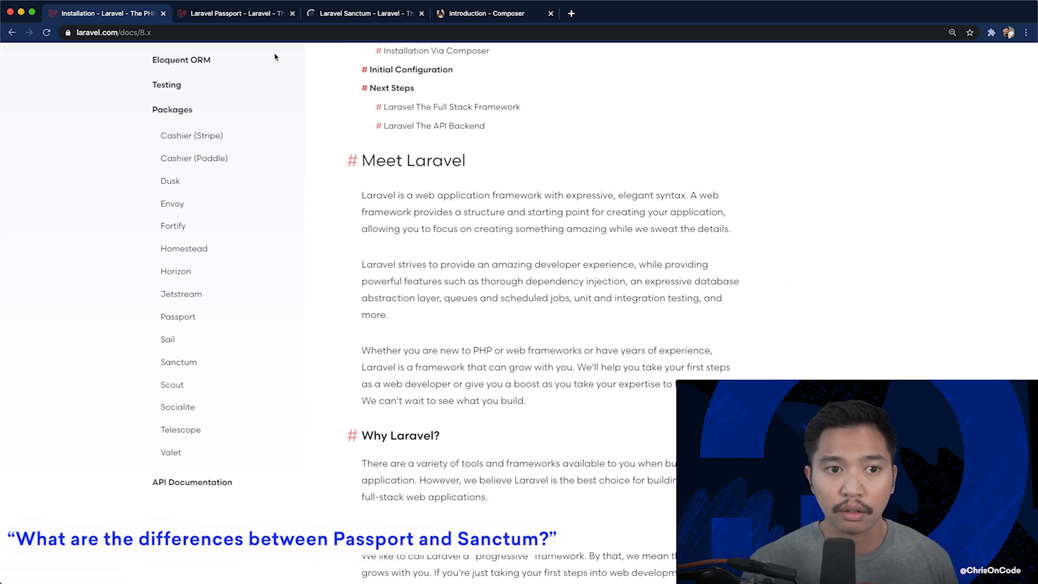
{"action": "mouse_move", "coordinate": [199, 415]}
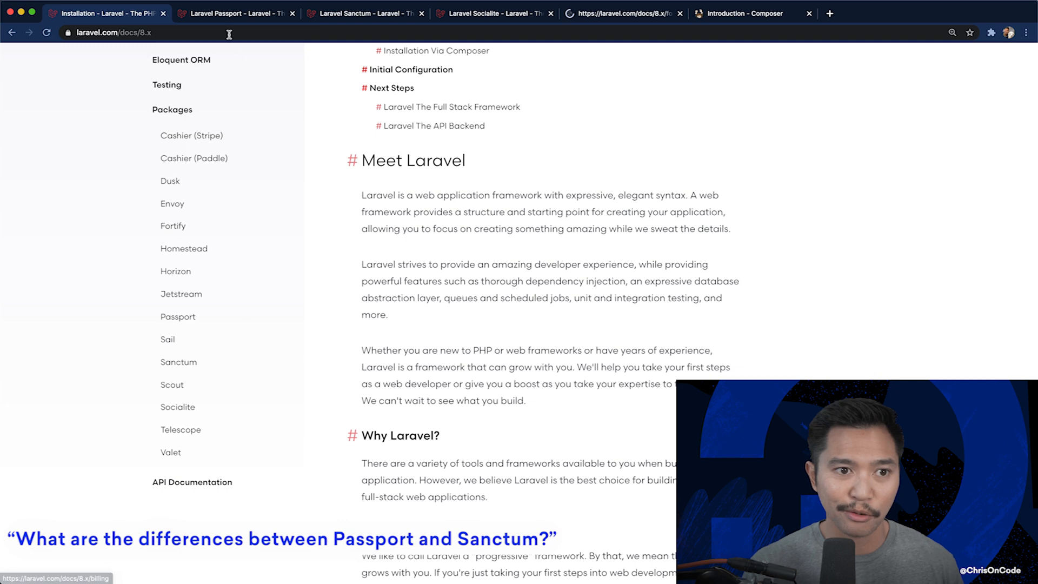
{"action": "left_click", "coordinate": [235, 14]}
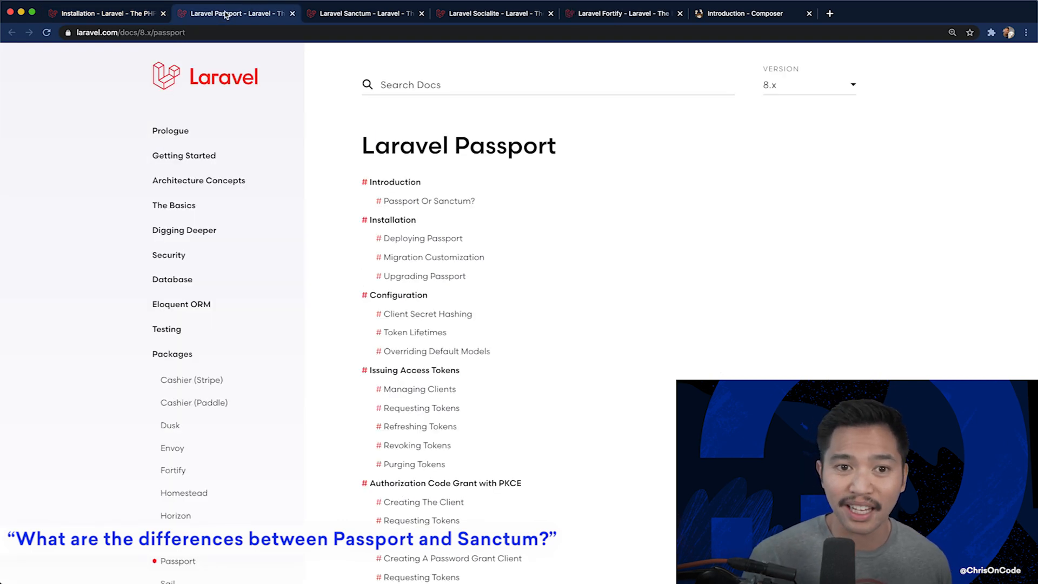
{"action": "left_click", "coordinate": [620, 13]}
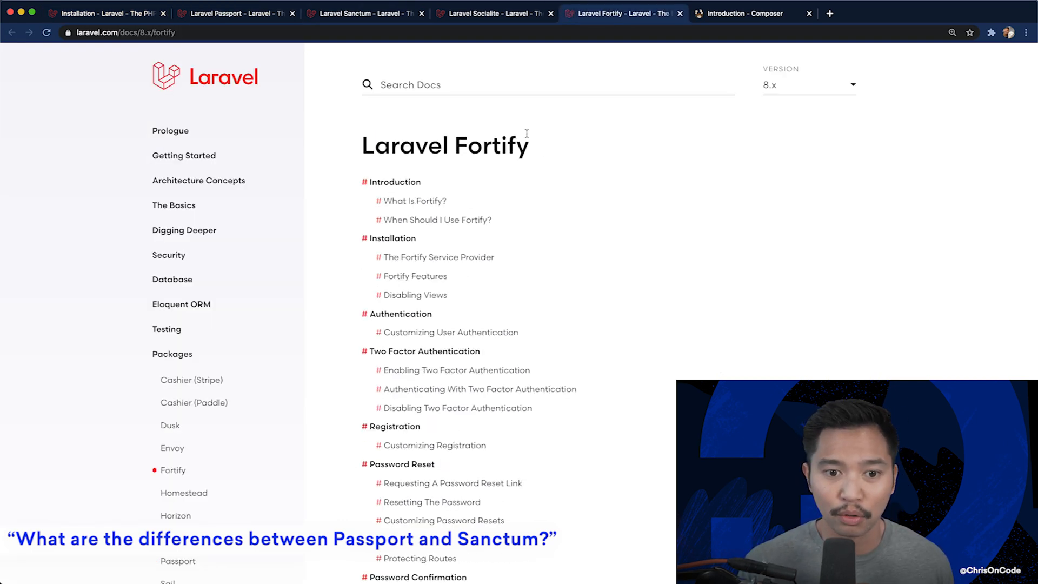
{"action": "scroll", "scroll_direction": "down", "scroll_amount": 3}
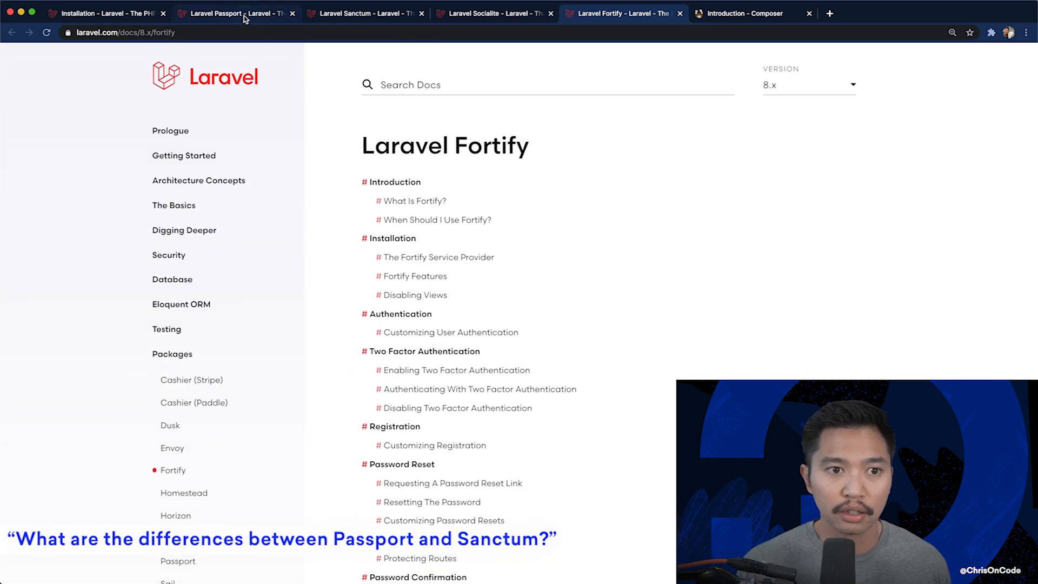
Return to the Passport docs and jump to the Passport Or Sanctum? section.
{"action": "left_click", "coordinate": [232, 13]}
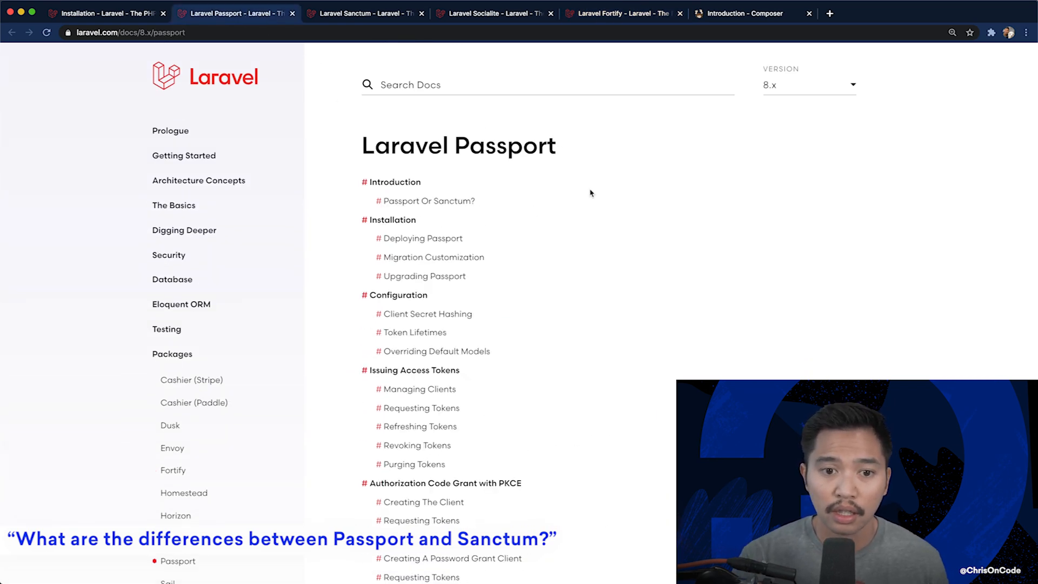
{"action": "mouse_move", "coordinate": [439, 205]}
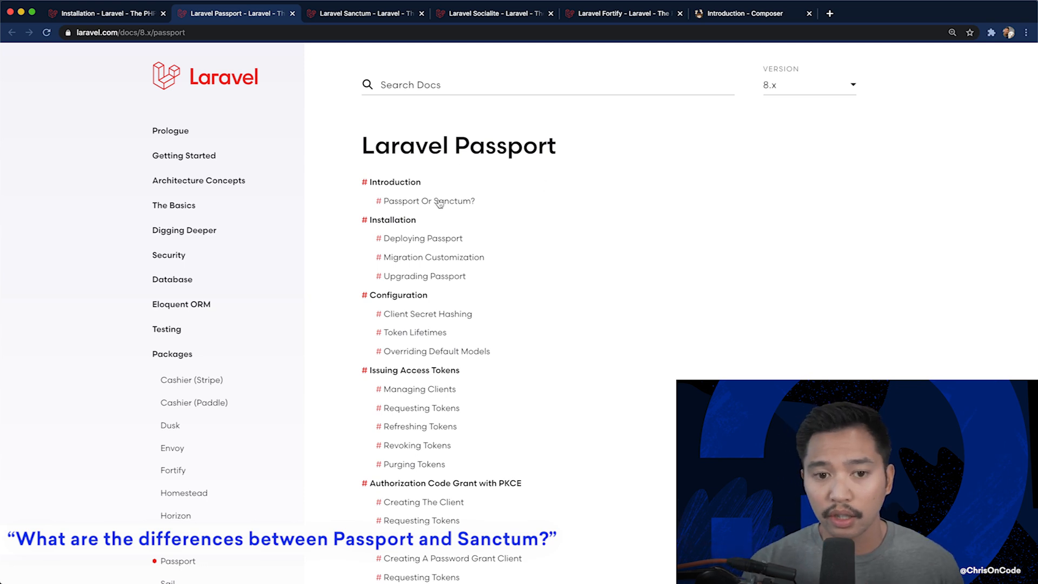
{"action": "left_click", "coordinate": [429, 202]}
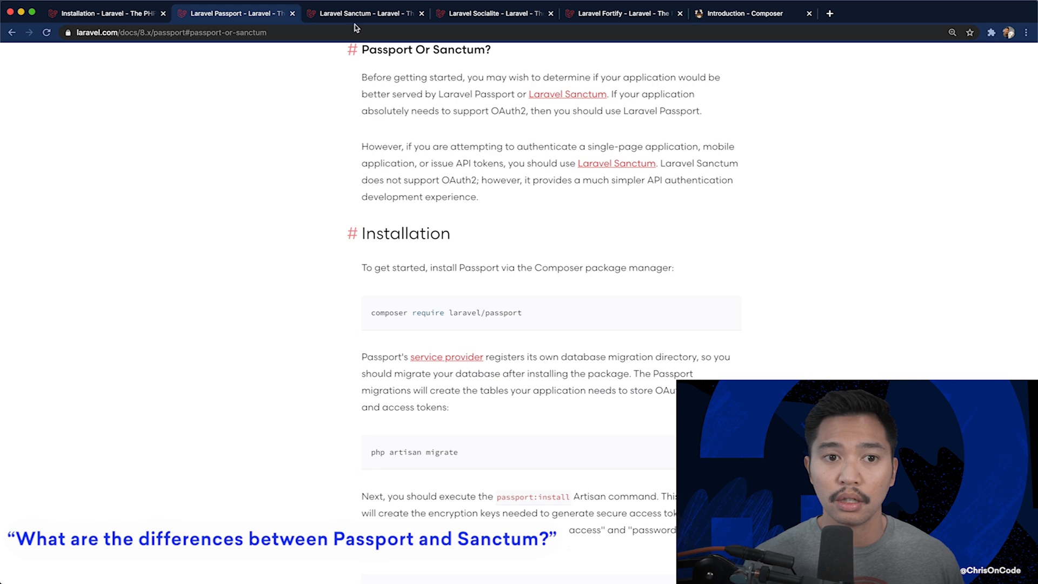
Browse the Sanctum docs' table of contents, then move to the Socialite docs.
{"action": "left_click", "coordinate": [365, 13]}
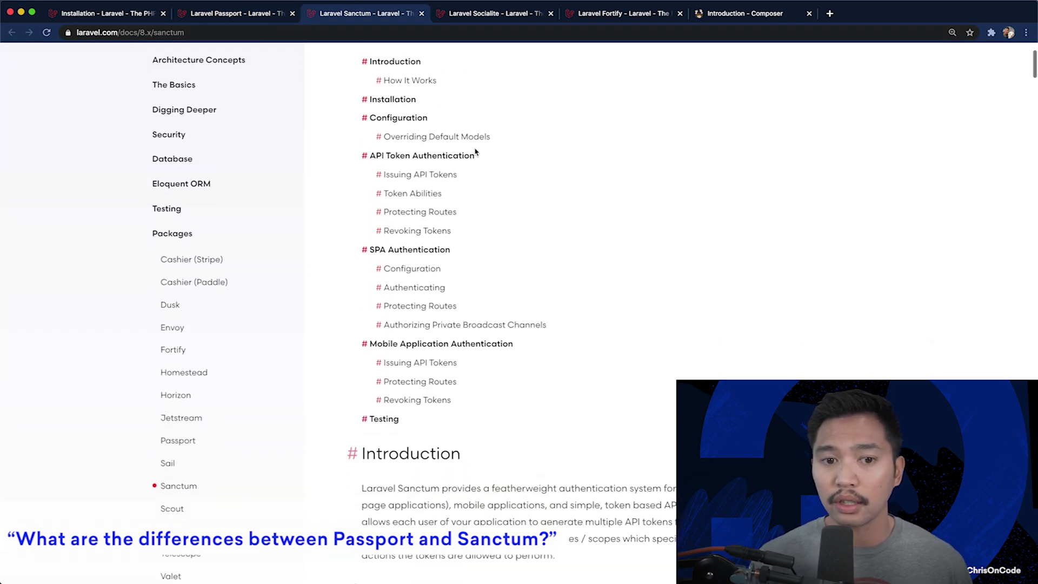
{"action": "scroll", "scroll_direction": "down", "scroll_amount": 3}
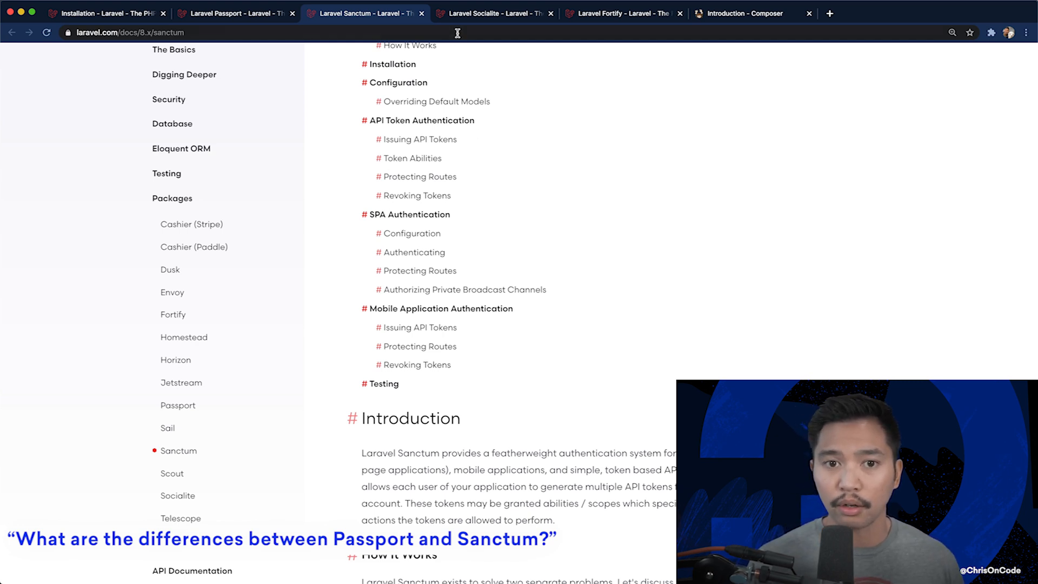
{"action": "left_click", "coordinate": [495, 13]}
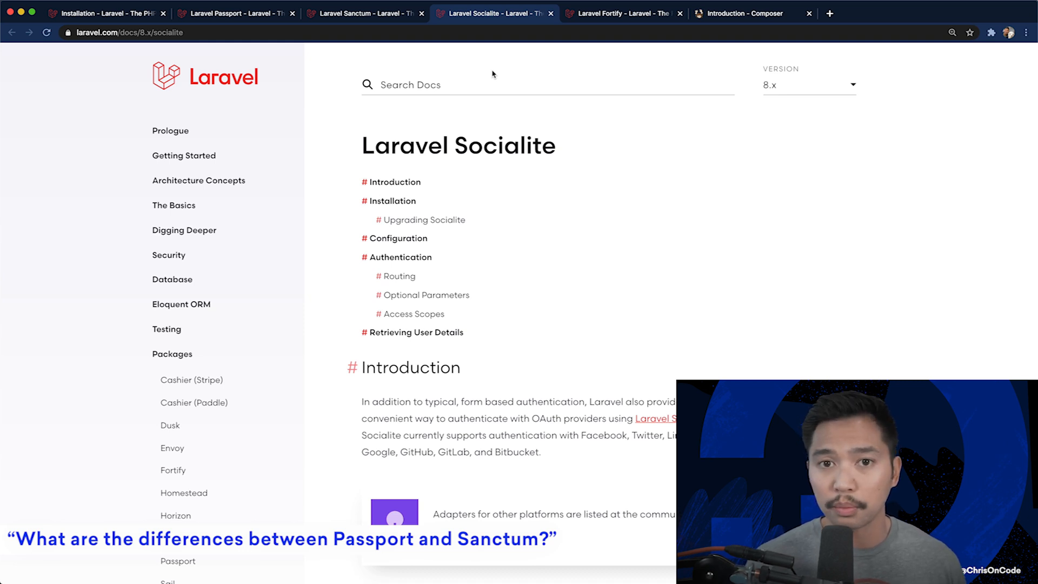
Read down through the Laravel Fortify docs introduction.
{"action": "left_click", "coordinate": [625, 13]}
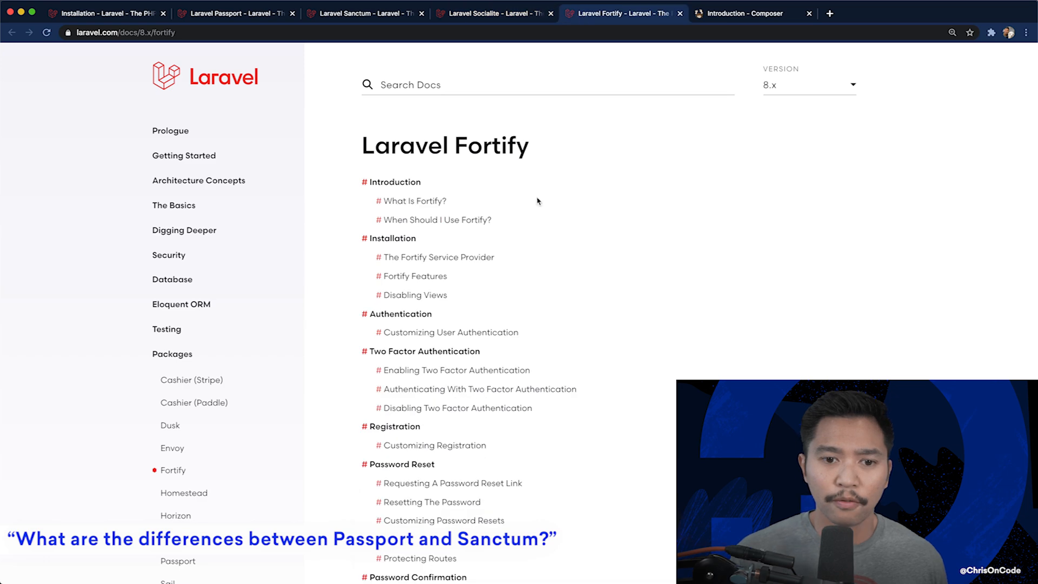
{"action": "scroll", "scroll_direction": "down", "scroll_amount": 3}
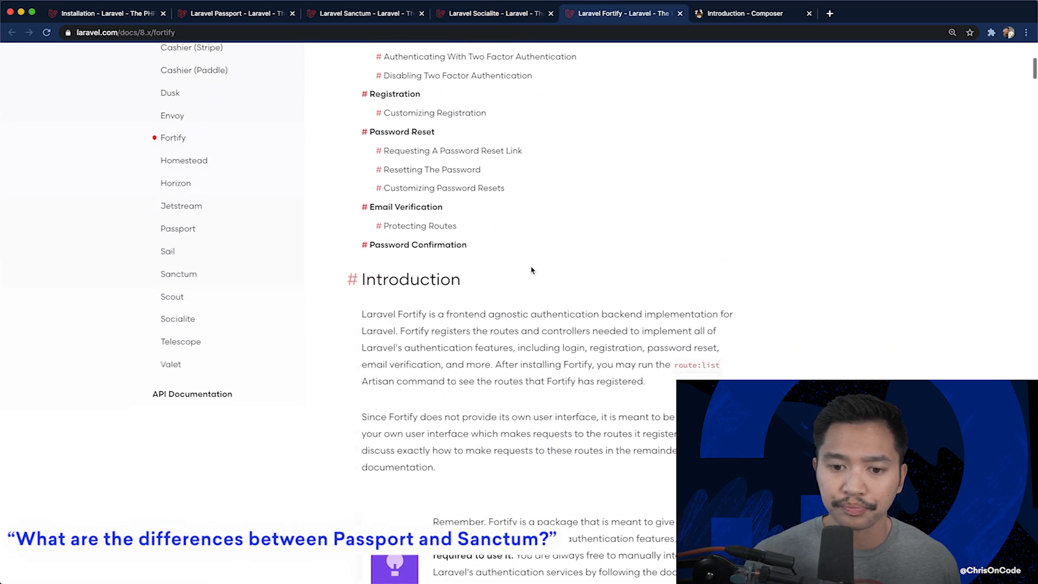
{"action": "scroll", "scroll_direction": "down", "scroll_amount": 3}
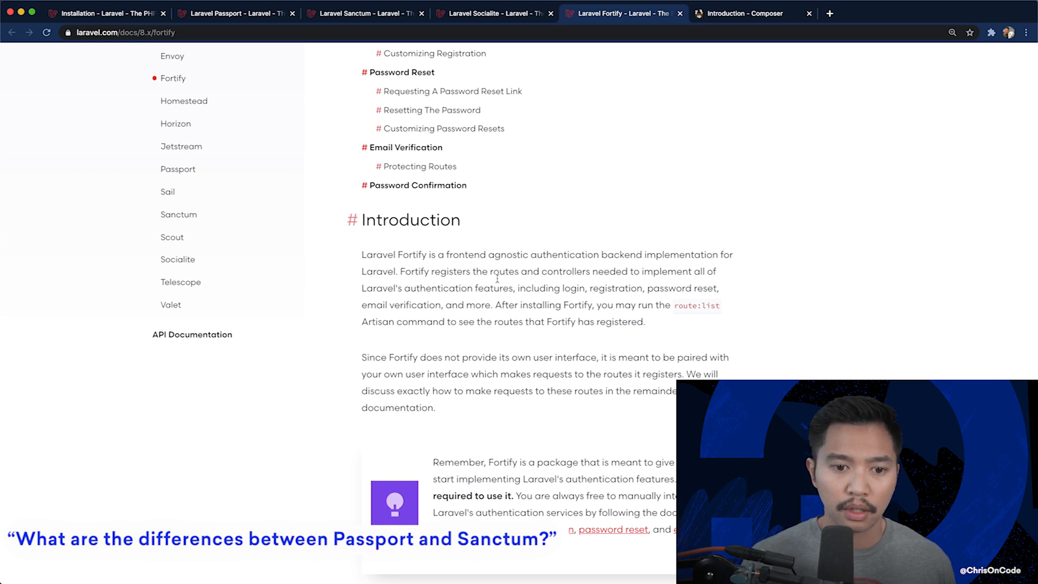
{"action": "scroll", "scroll_direction": "down", "scroll_amount": 3}
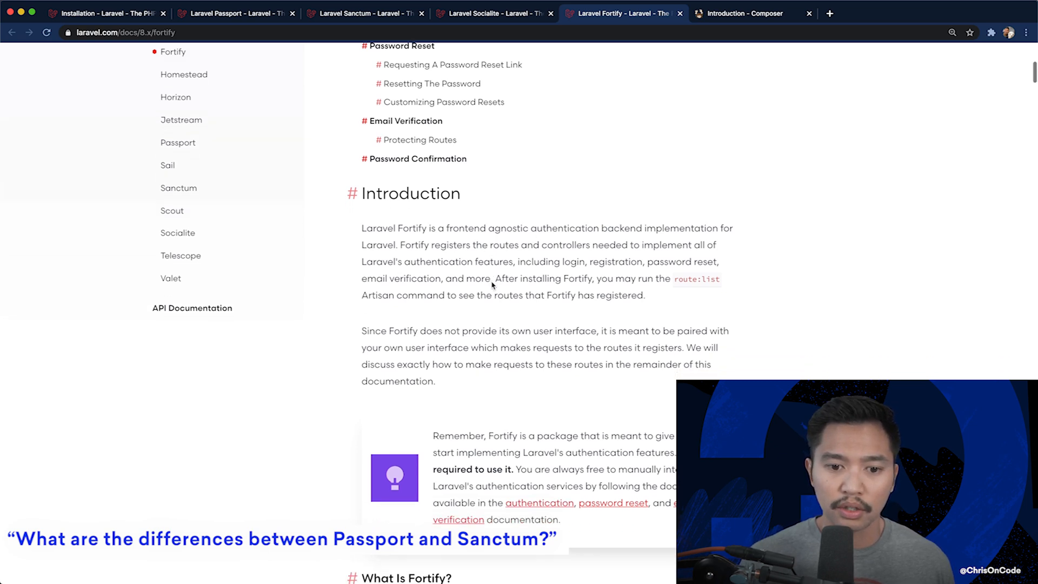
{"action": "scroll", "scroll_direction": "down", "scroll_amount": 3}
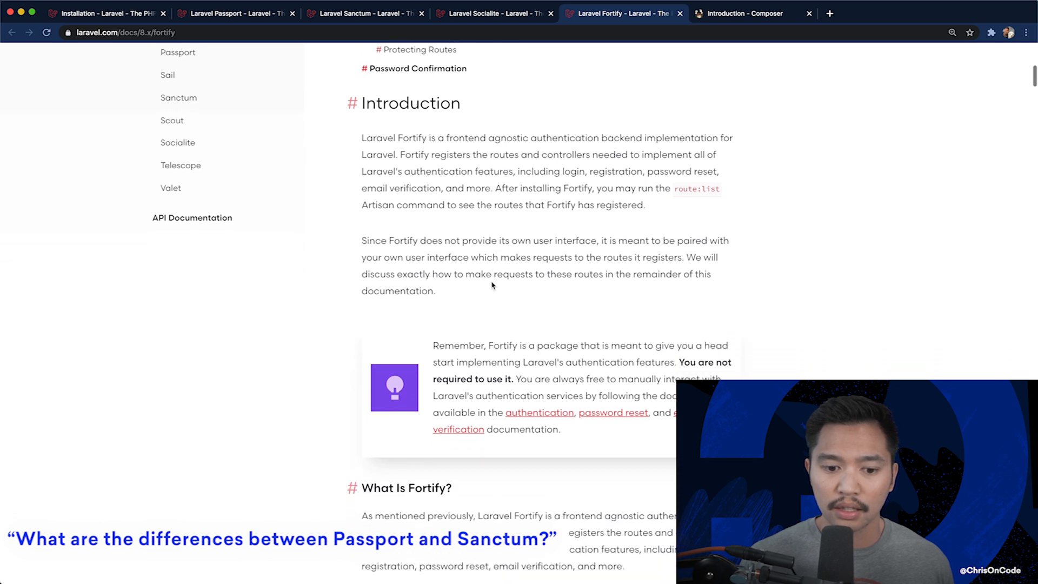
{"action": "scroll", "scroll_direction": "down", "scroll_amount": 3}
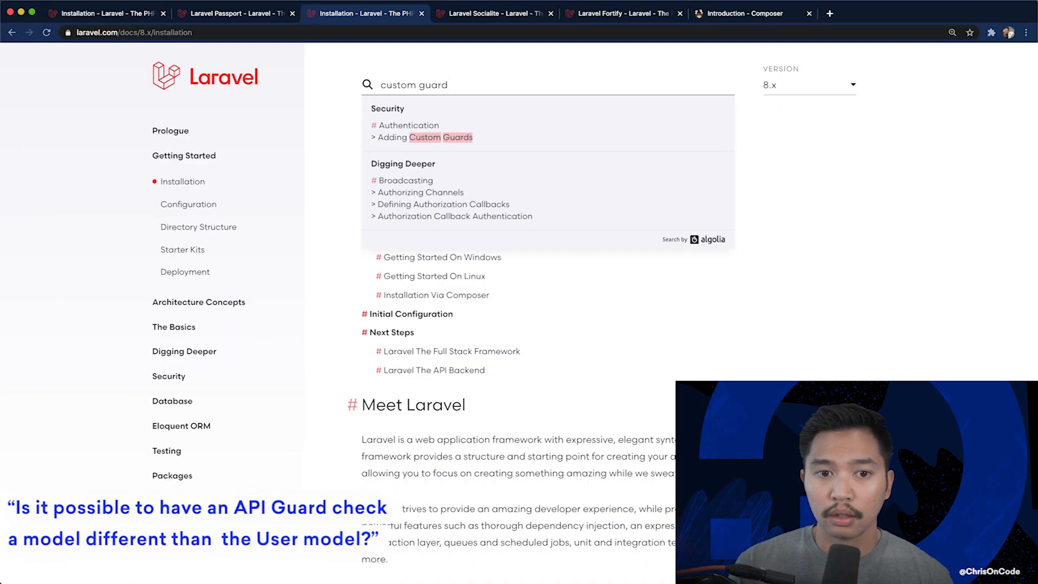
{"action": "mouse_move", "coordinate": [440, 138]}
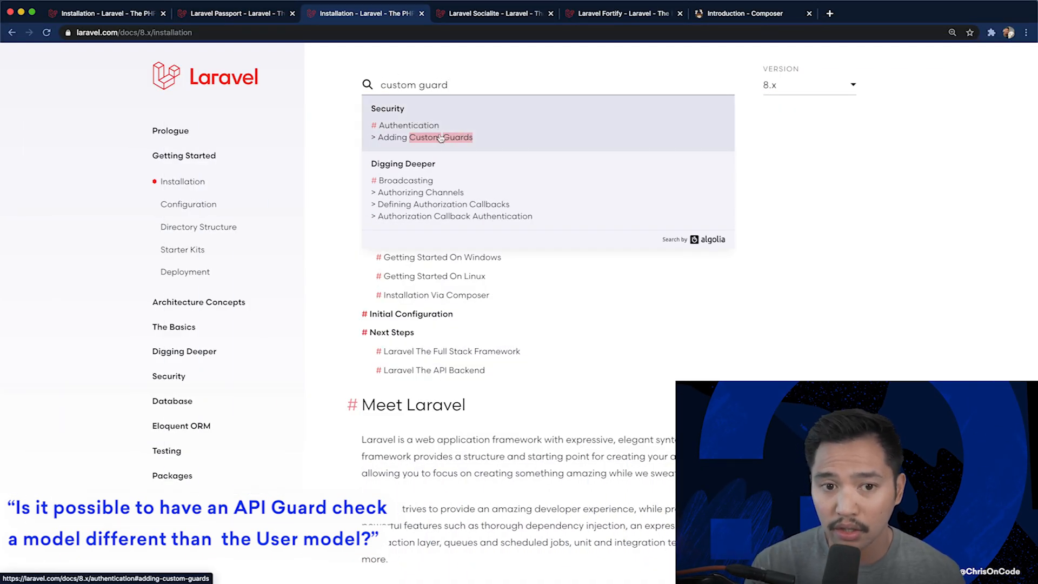
Open the Adding Custom Guards result from the 'custom guard' docs search.
{"action": "left_click", "coordinate": [440, 138]}
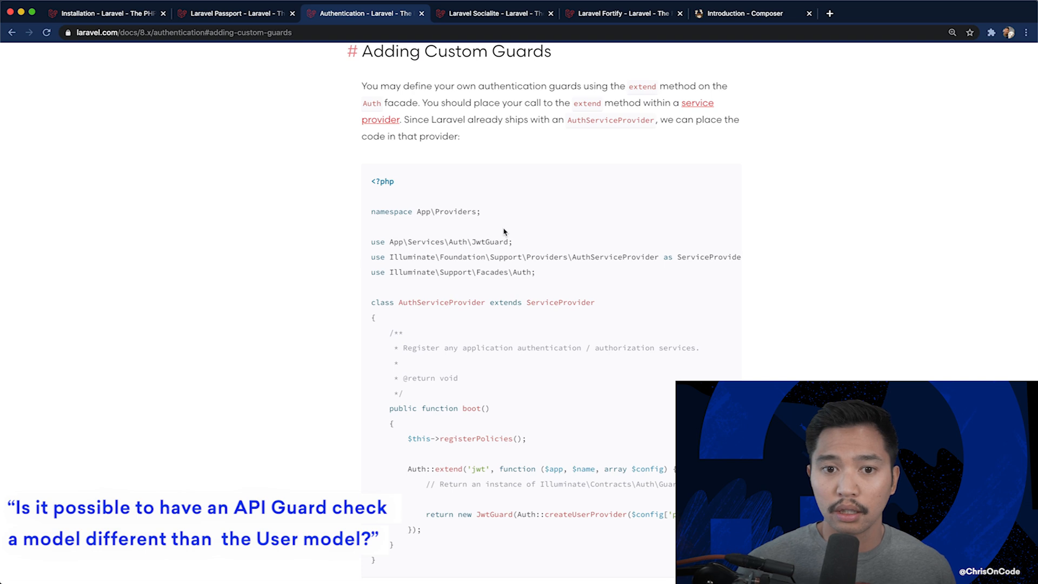
{"action": "scroll", "scroll_direction": "down", "scroll_amount": 3}
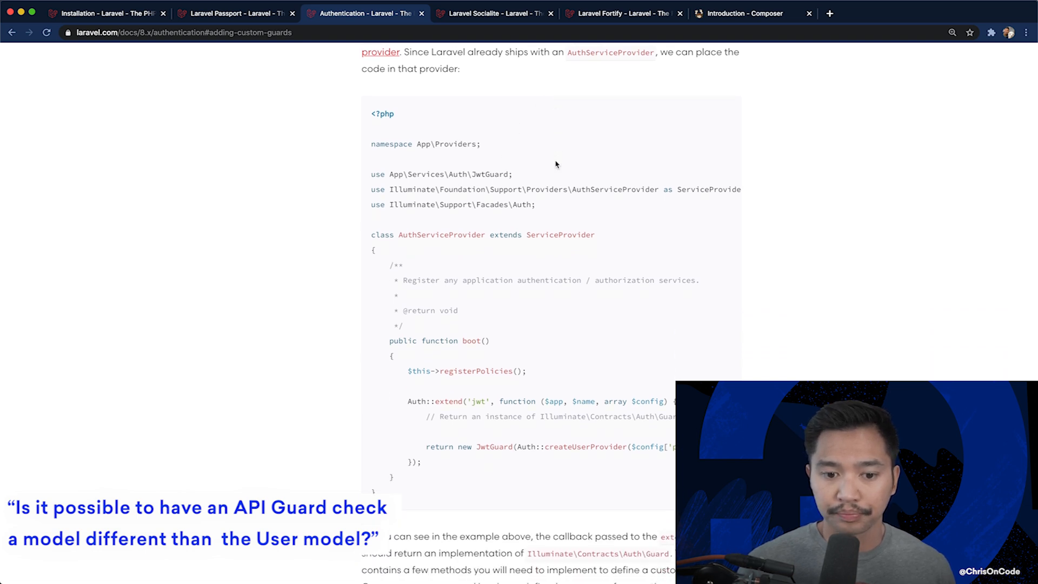
{"action": "scroll", "scroll_direction": "down", "scroll_amount": 3}
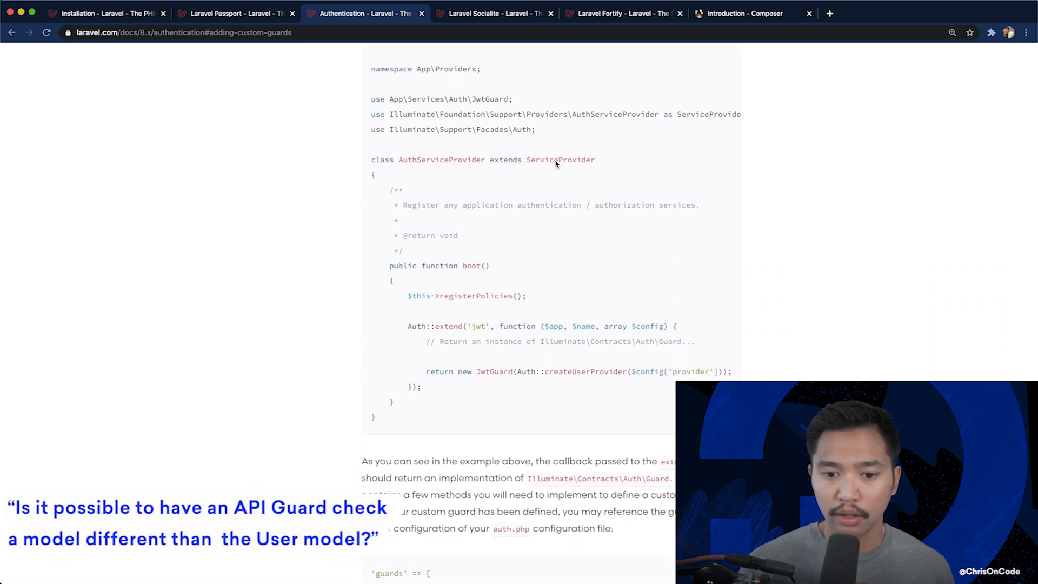
{"action": "scroll", "scroll_direction": "down", "scroll_amount": 3}
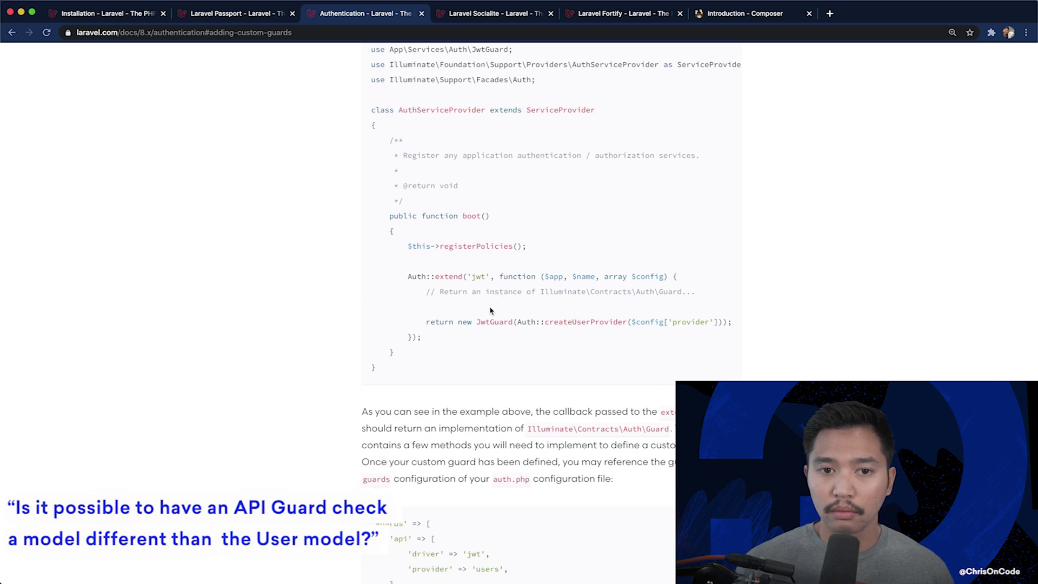
{"action": "scroll", "scroll_direction": "down", "scroll_amount": 3}
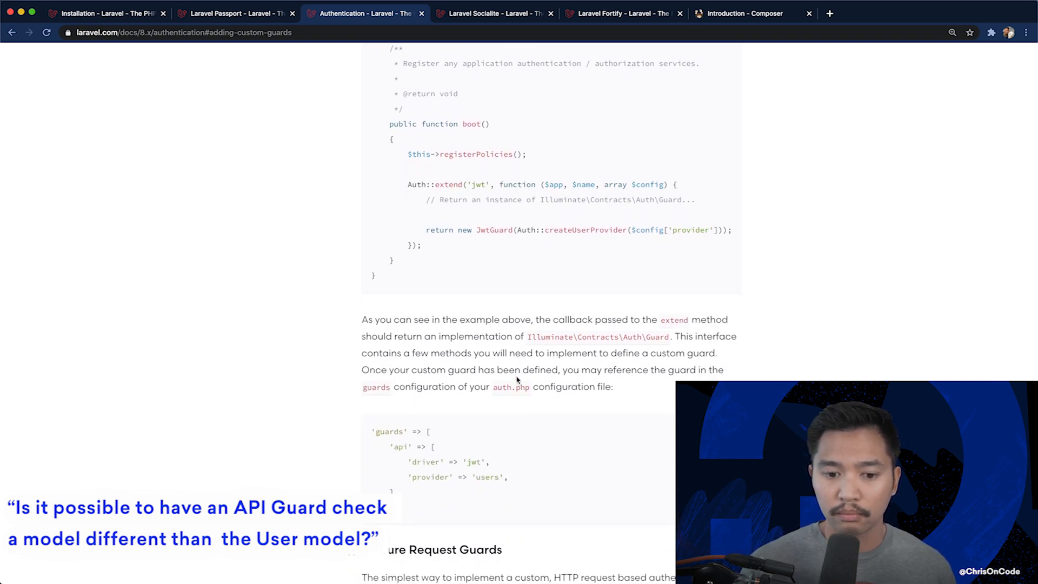
{"action": "scroll", "scroll_direction": "down", "scroll_amount": 3}
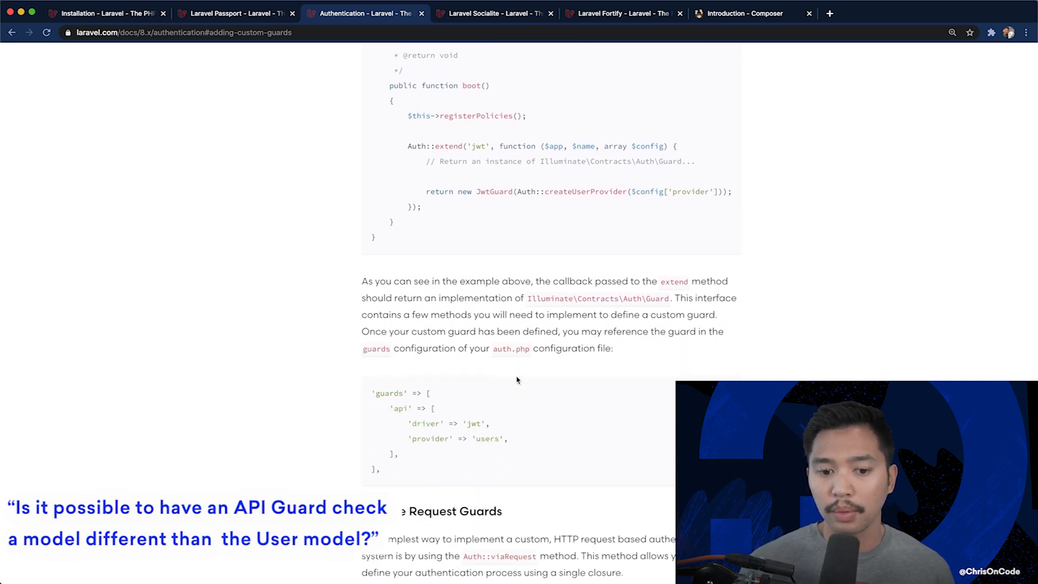
{"action": "scroll", "scroll_direction": "down", "scroll_amount": 3}
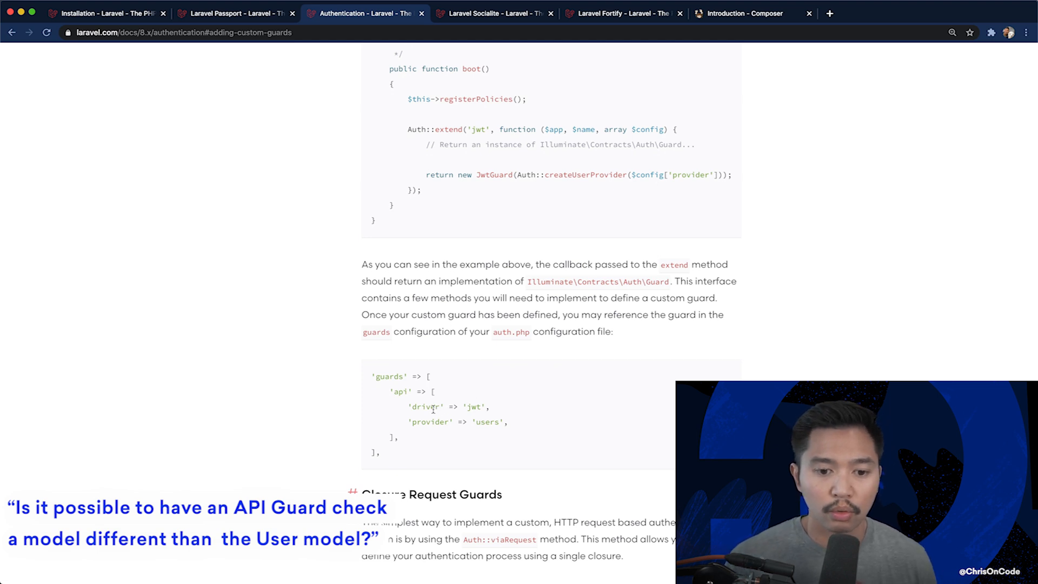
{"action": "double_click", "coordinate": [429, 422]}
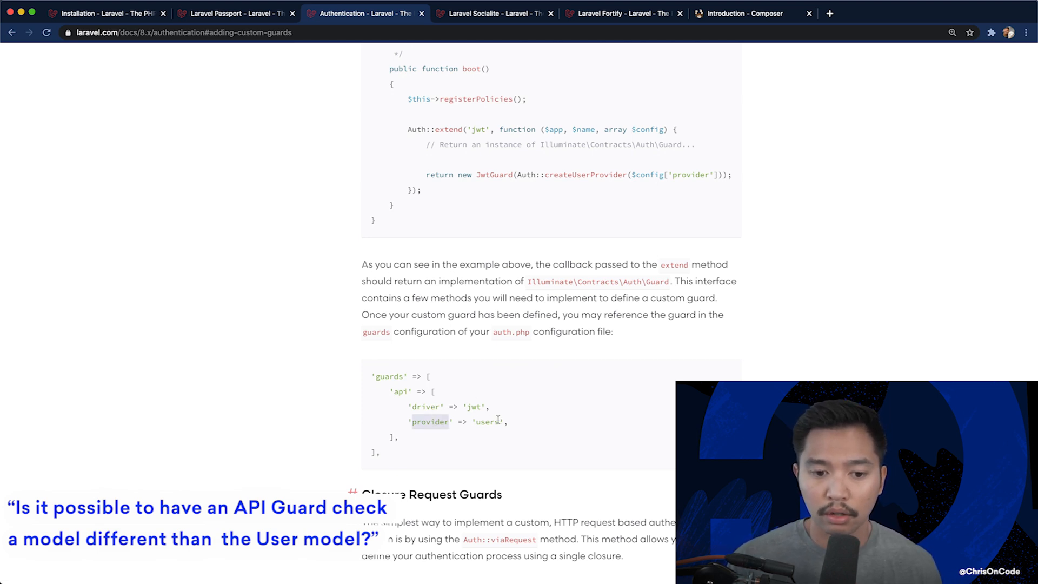
{"action": "scroll", "scroll_direction": "down", "scroll_amount": 3}
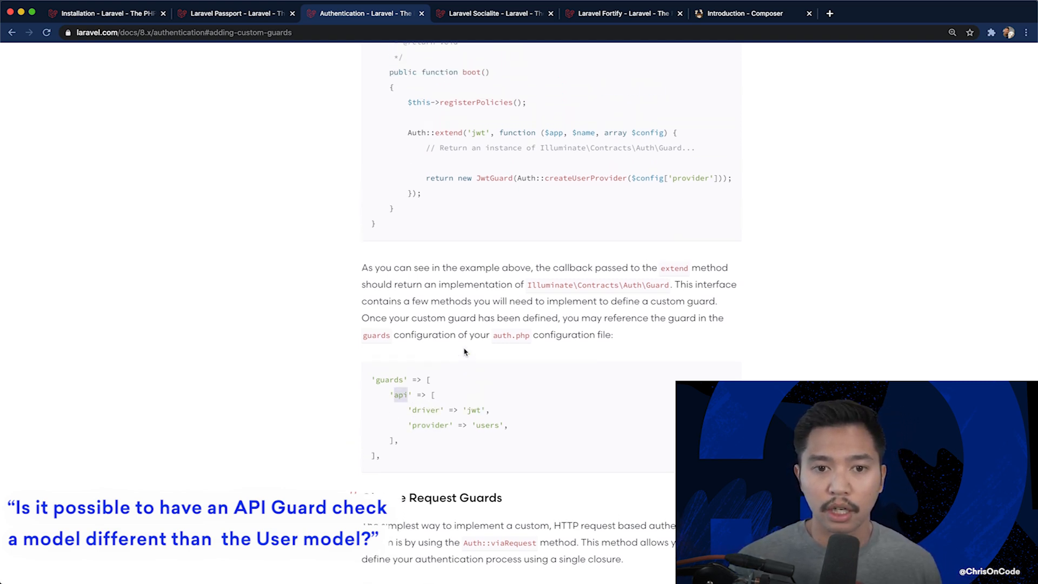
{"action": "scroll", "scroll_direction": "up", "scroll_amount": 3}
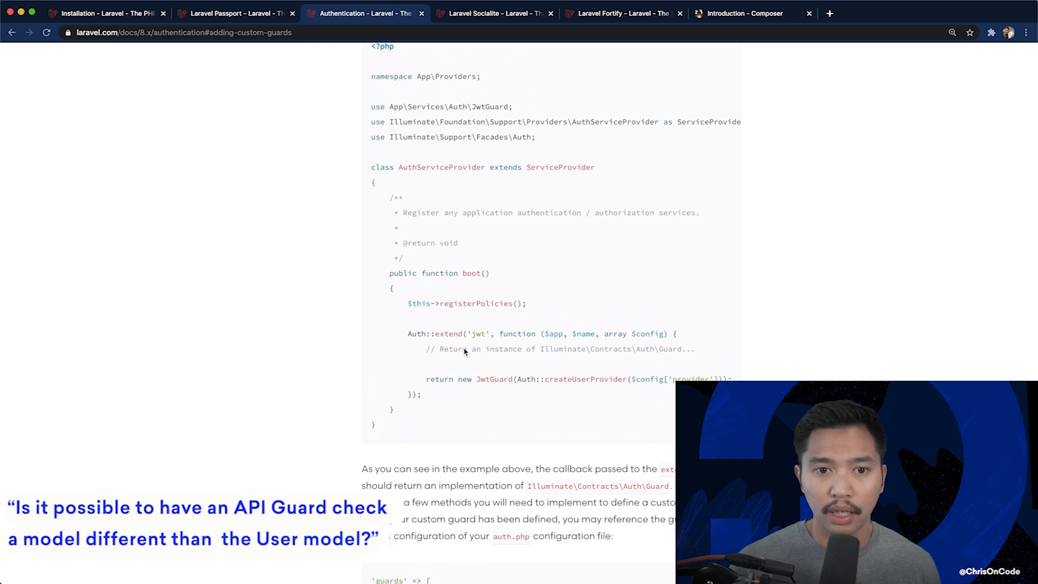